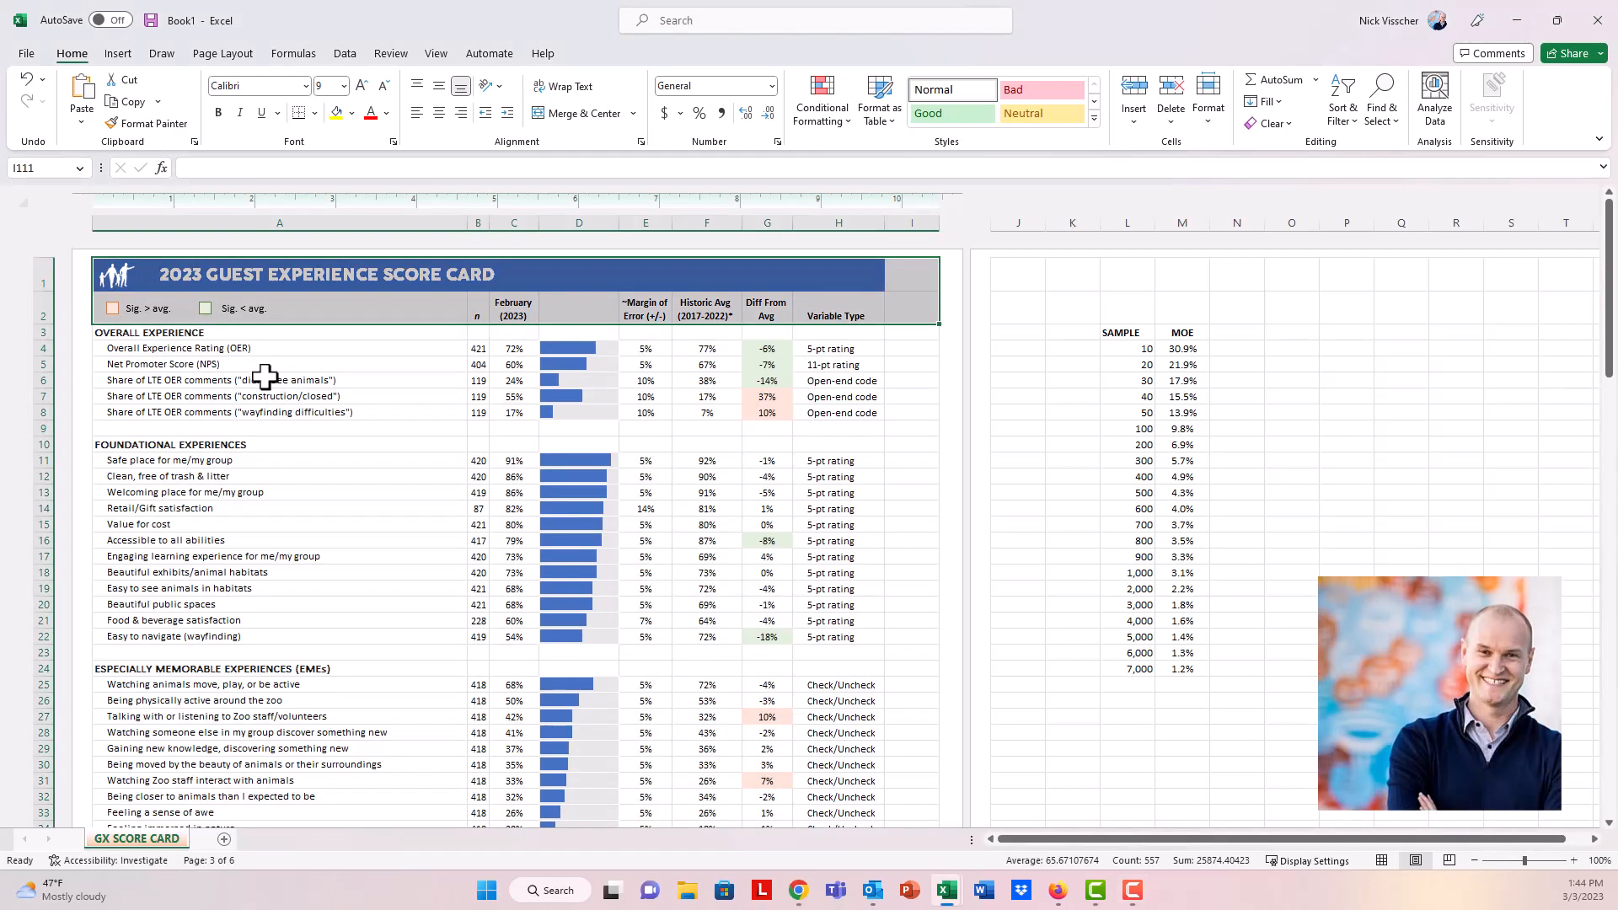
- Clear the old selection and scroll through the three scorecard pages, wildlife measures and demographics
click(268, 380)
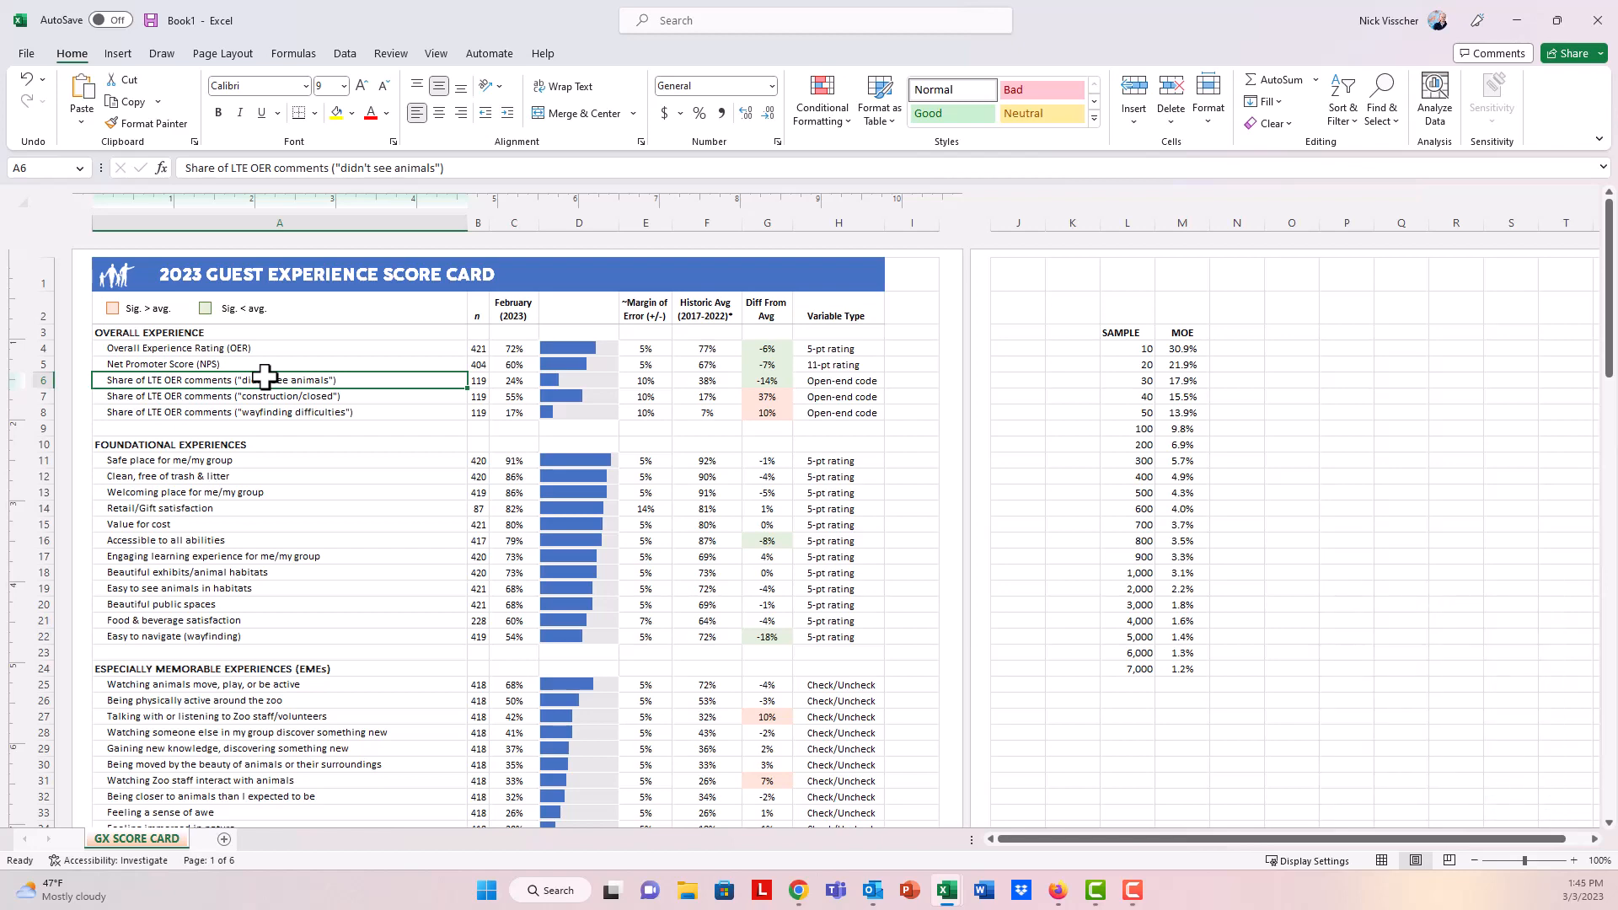
click(279, 332)
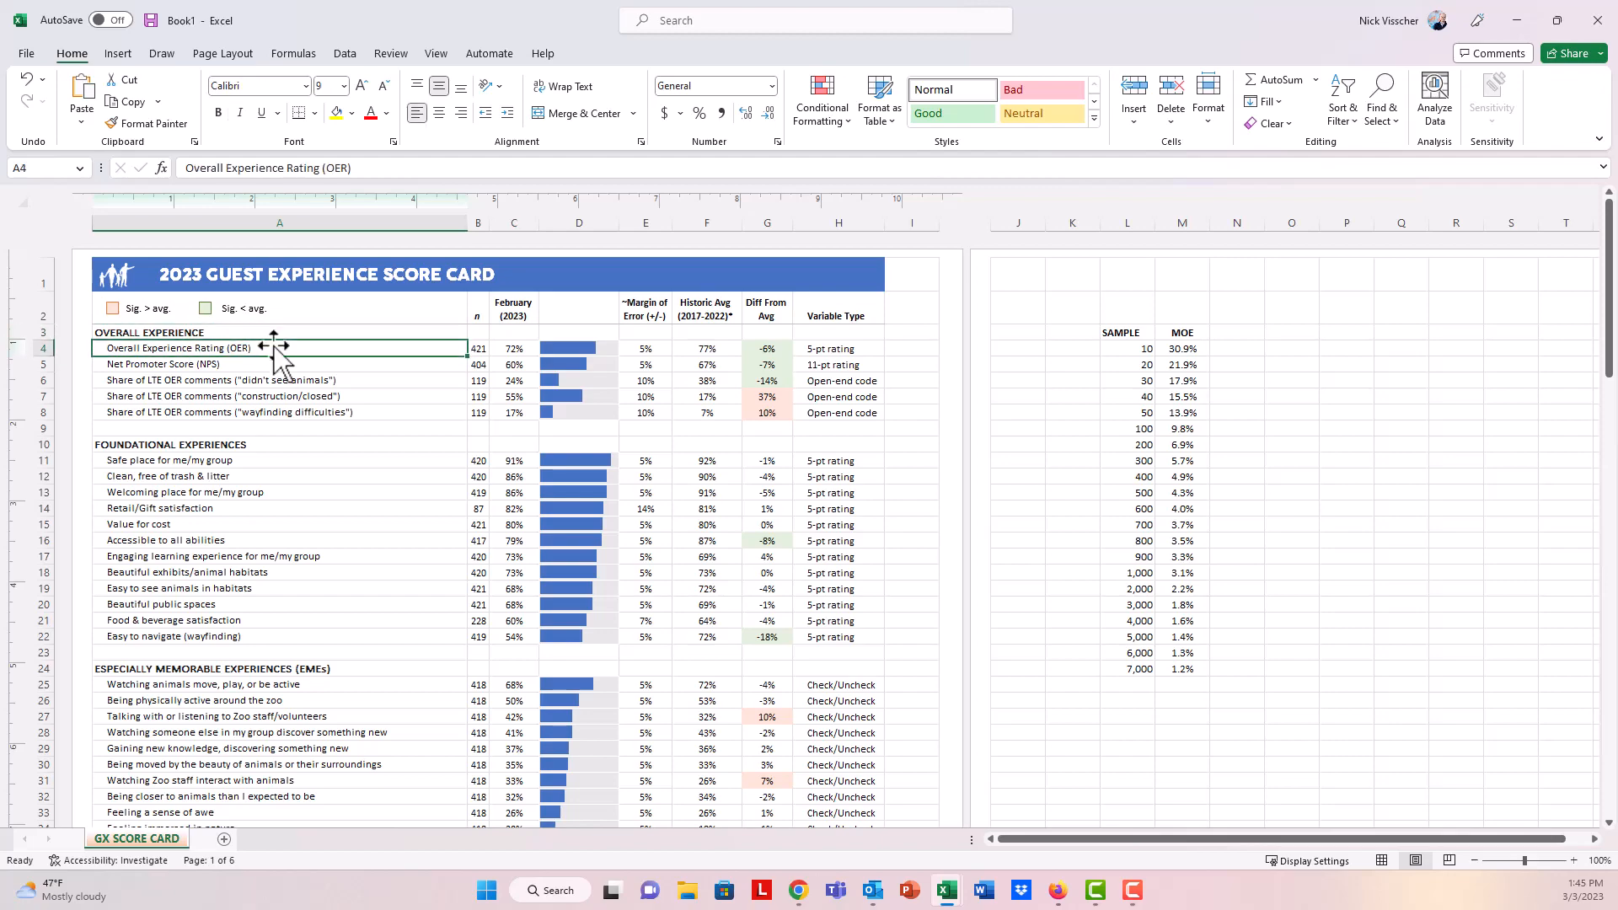
scroll(down, 3)
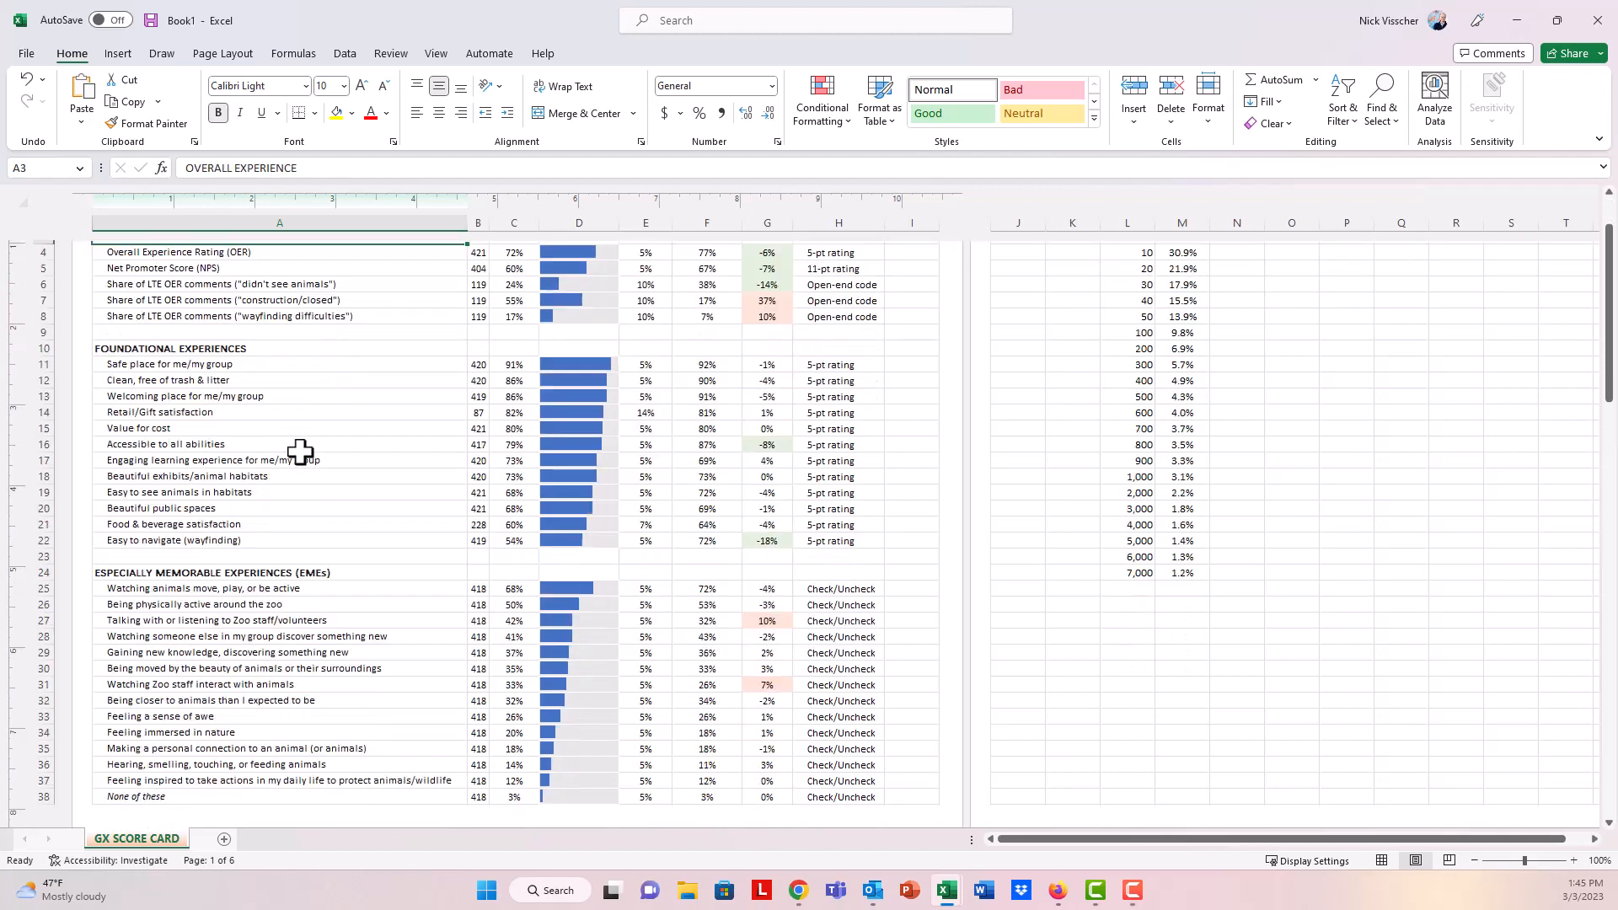
scroll(down, 3)
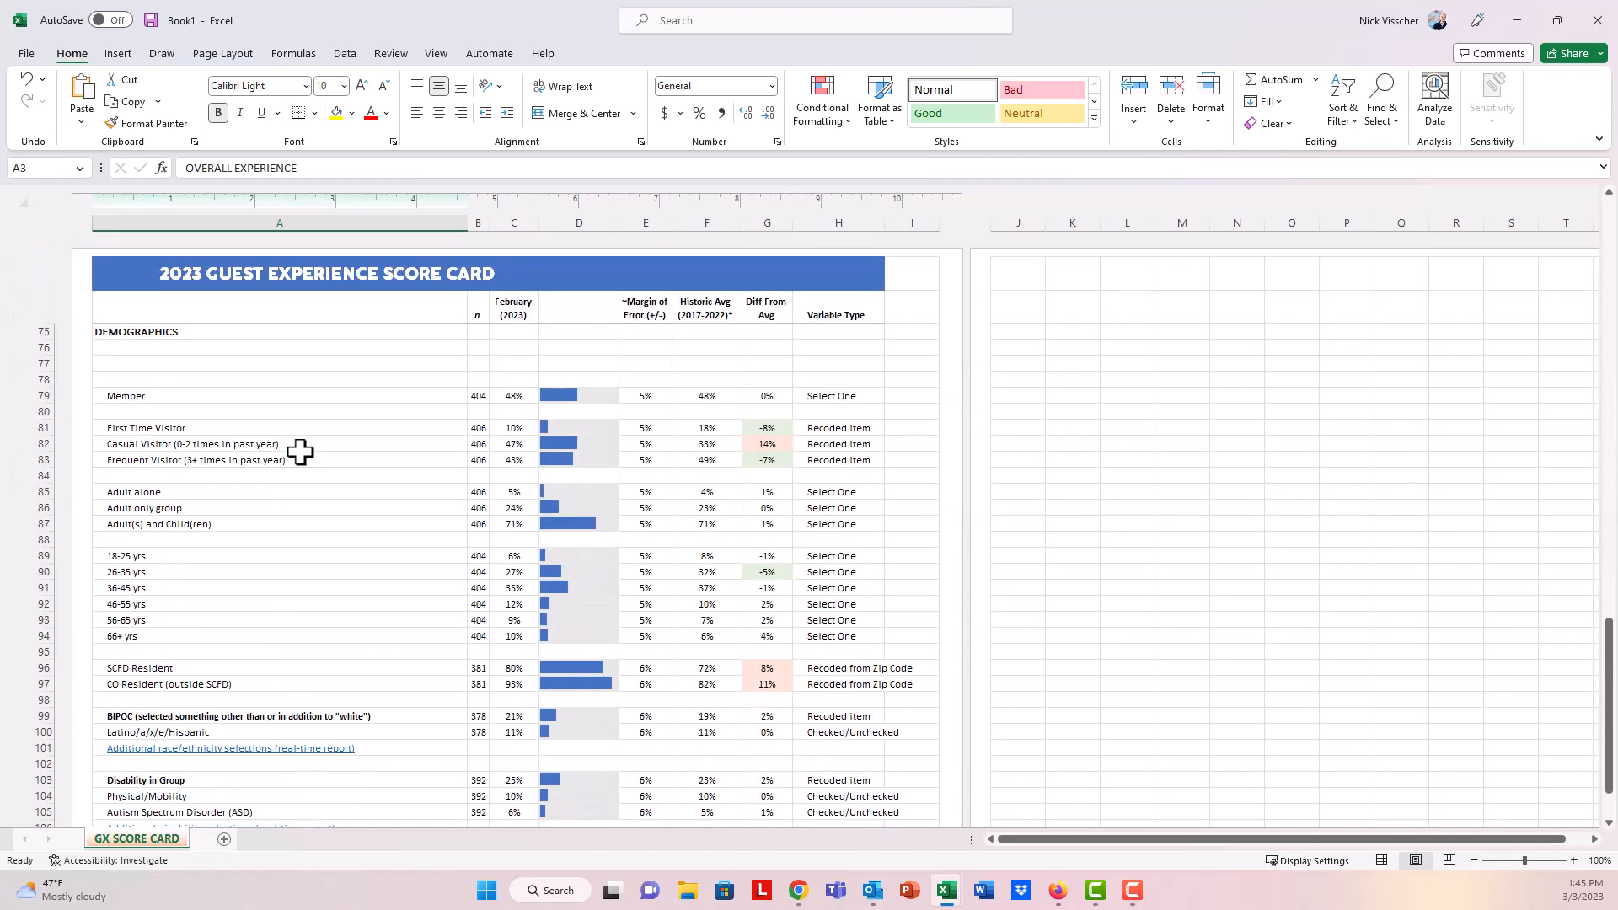
scroll(down, 3)
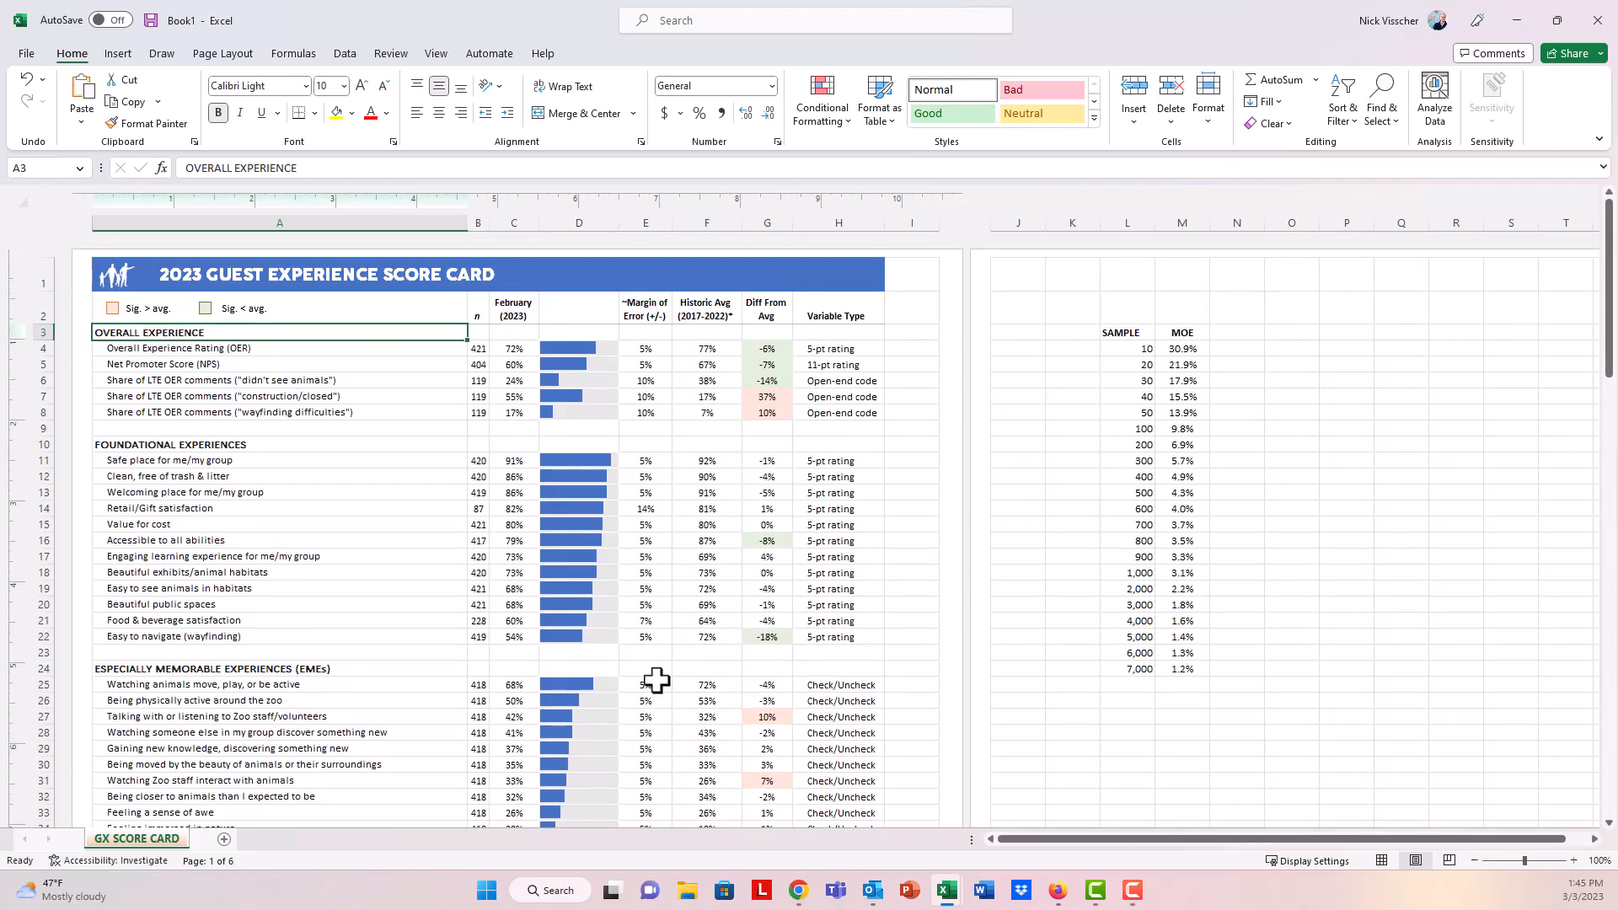
mouse_move(417, 619)
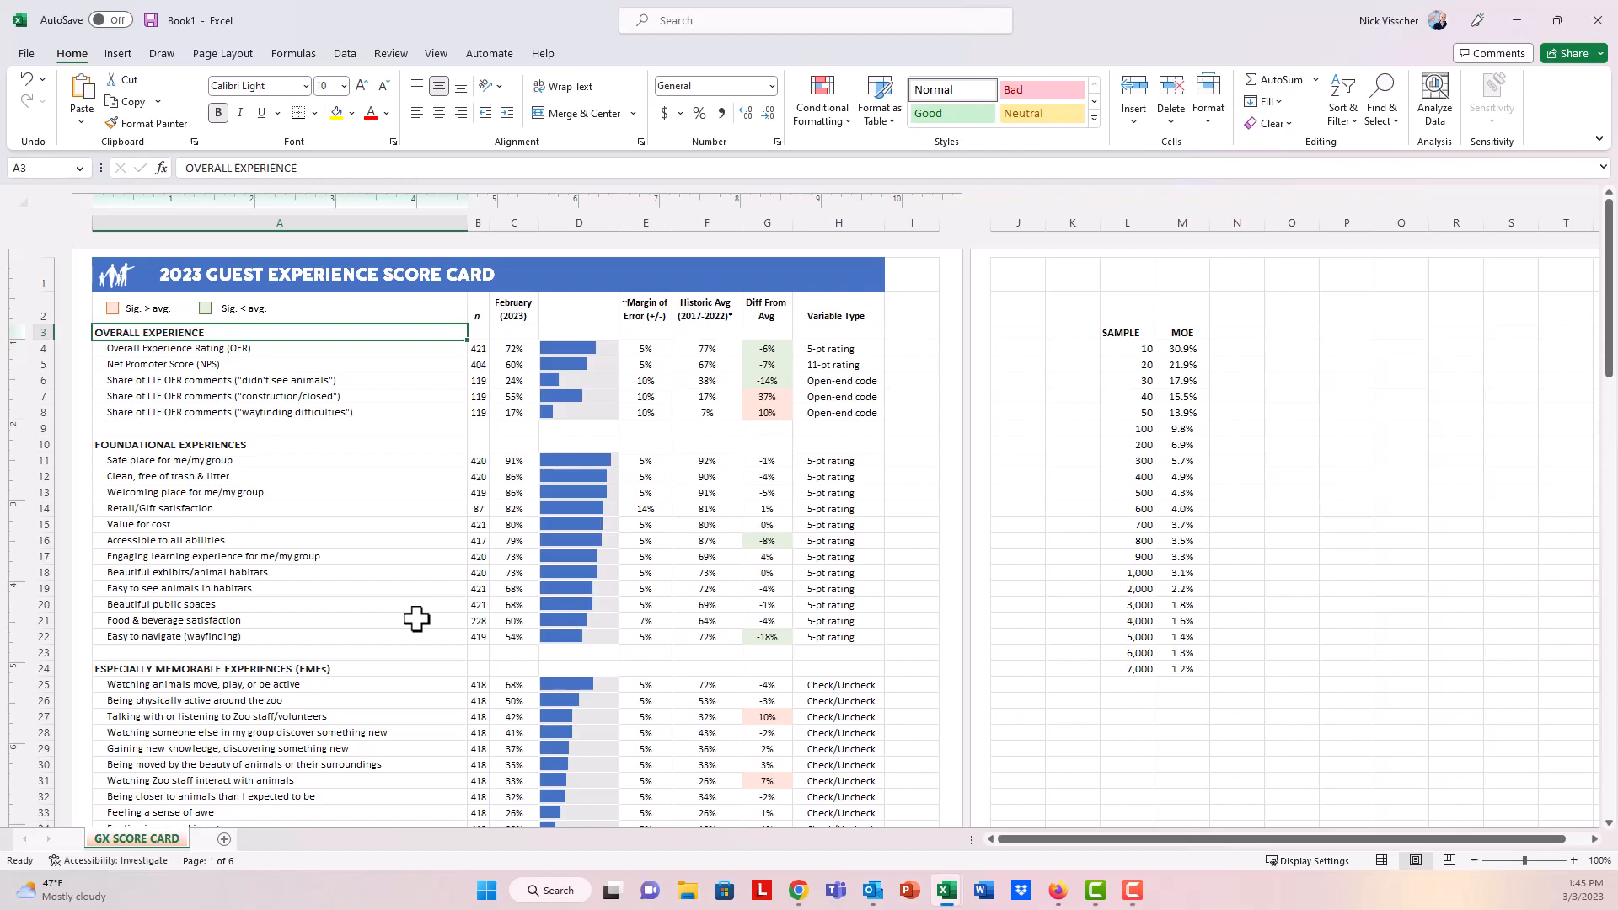
scroll(down, 3)
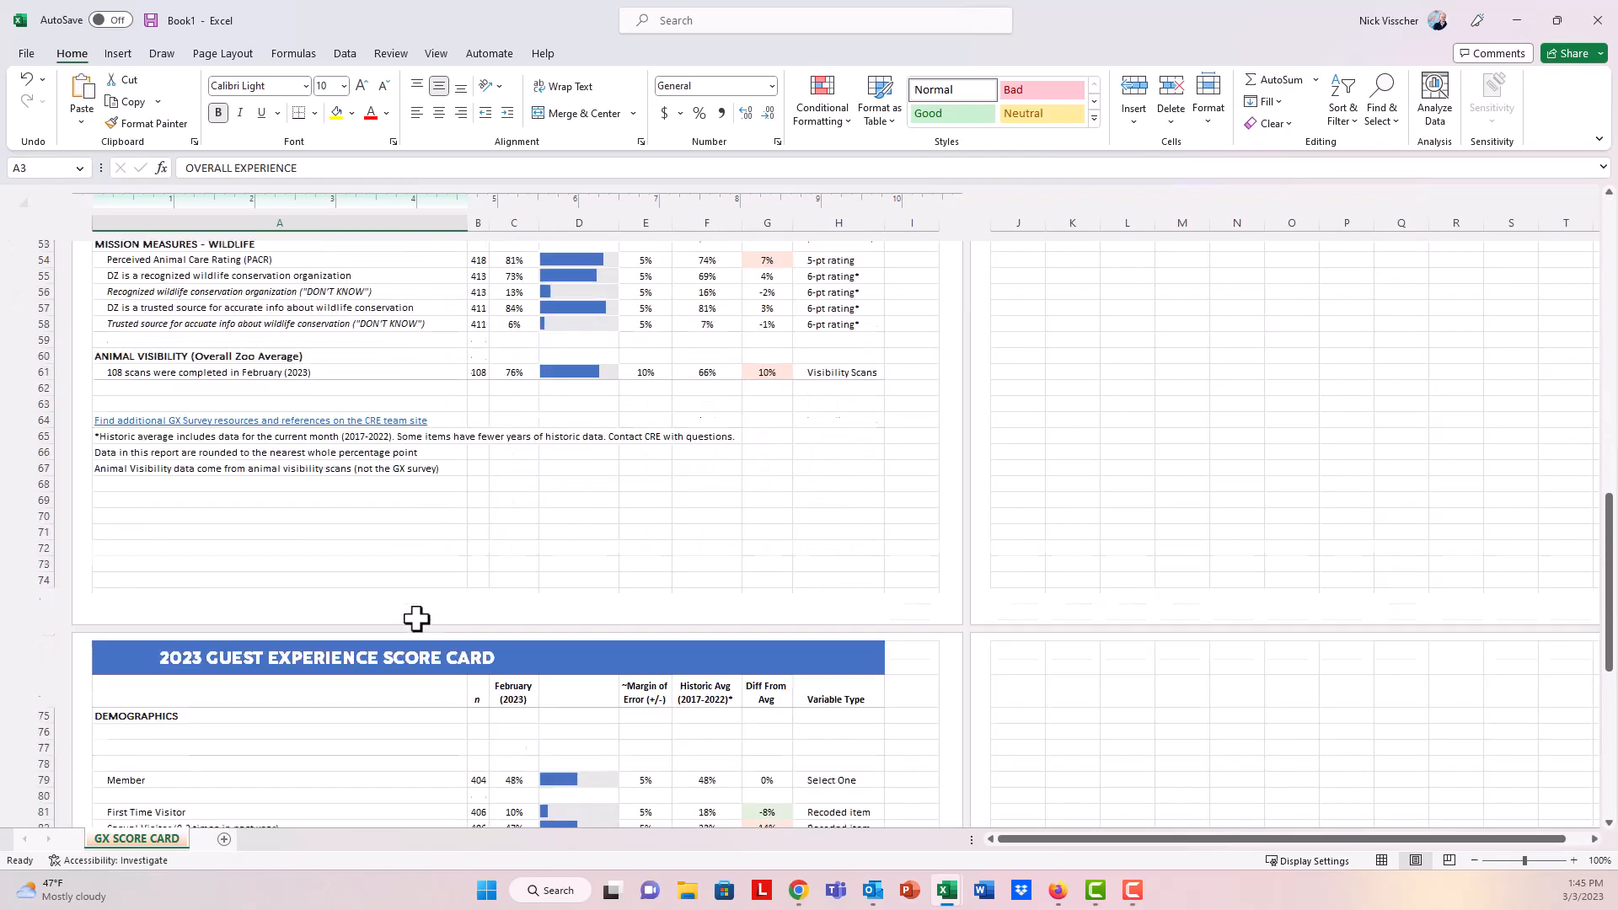
scroll(down, 3)
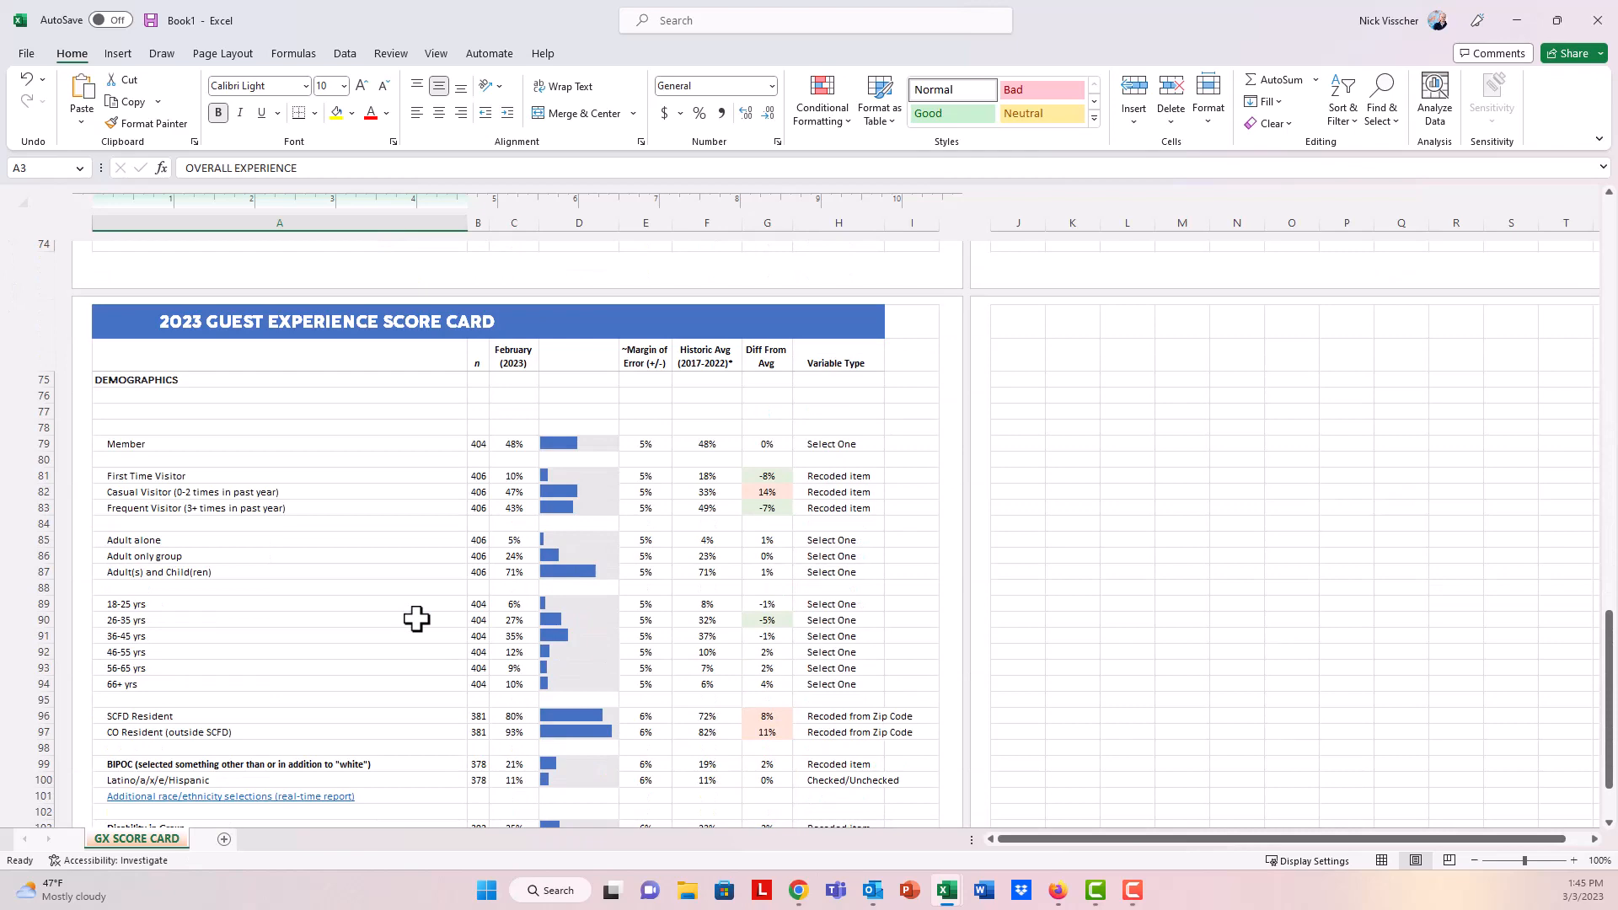
scroll(down, 3)
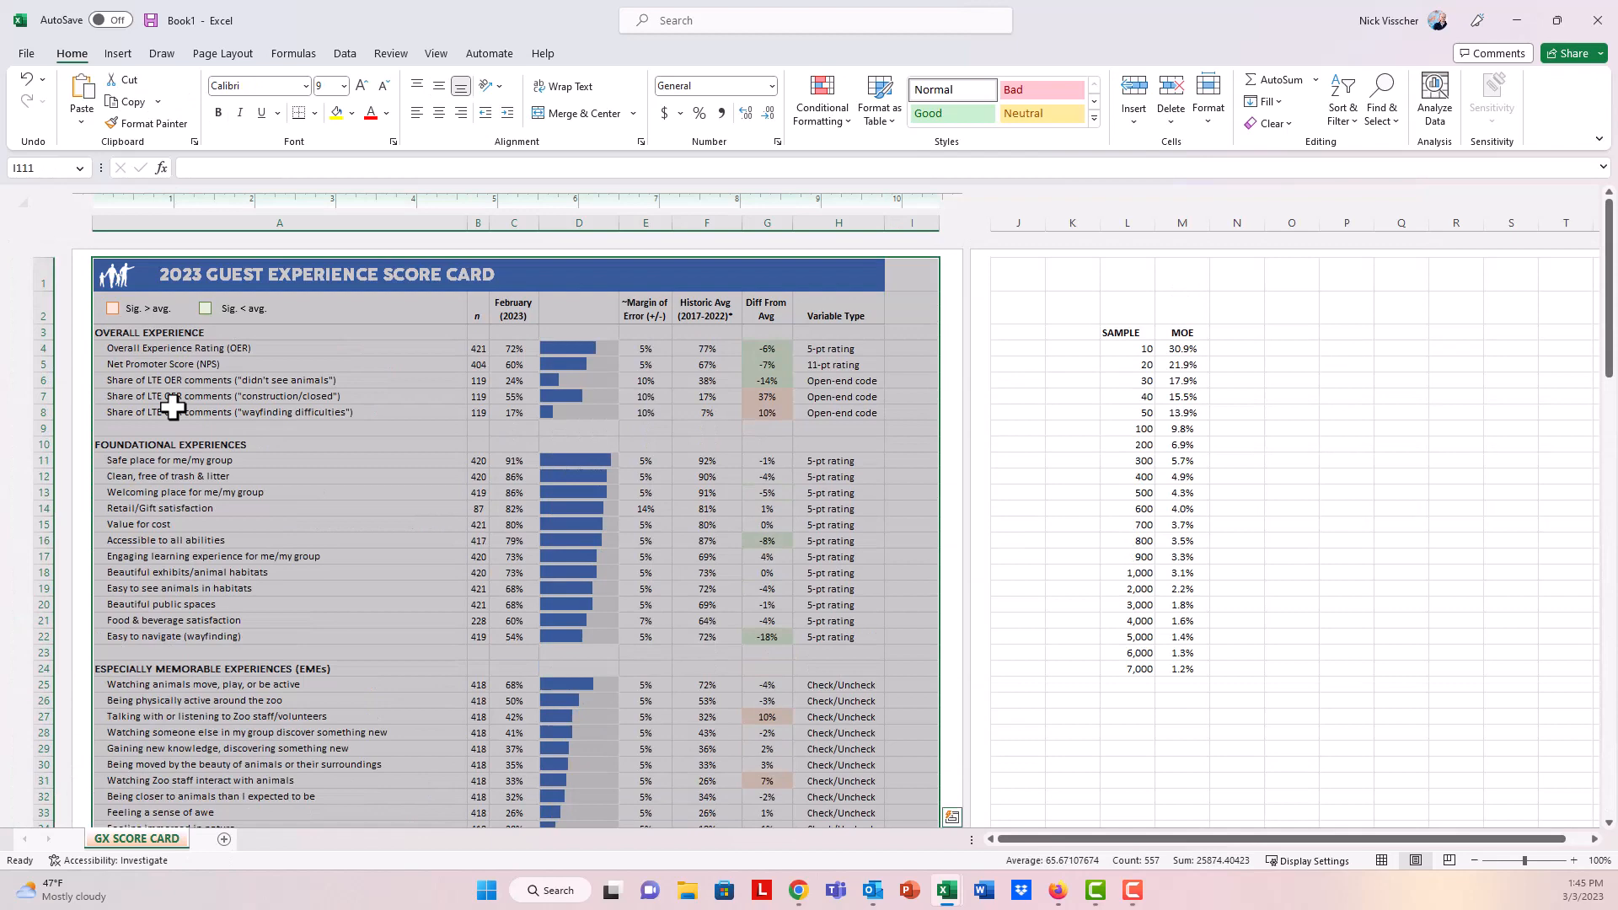
mouse_move(54, 102)
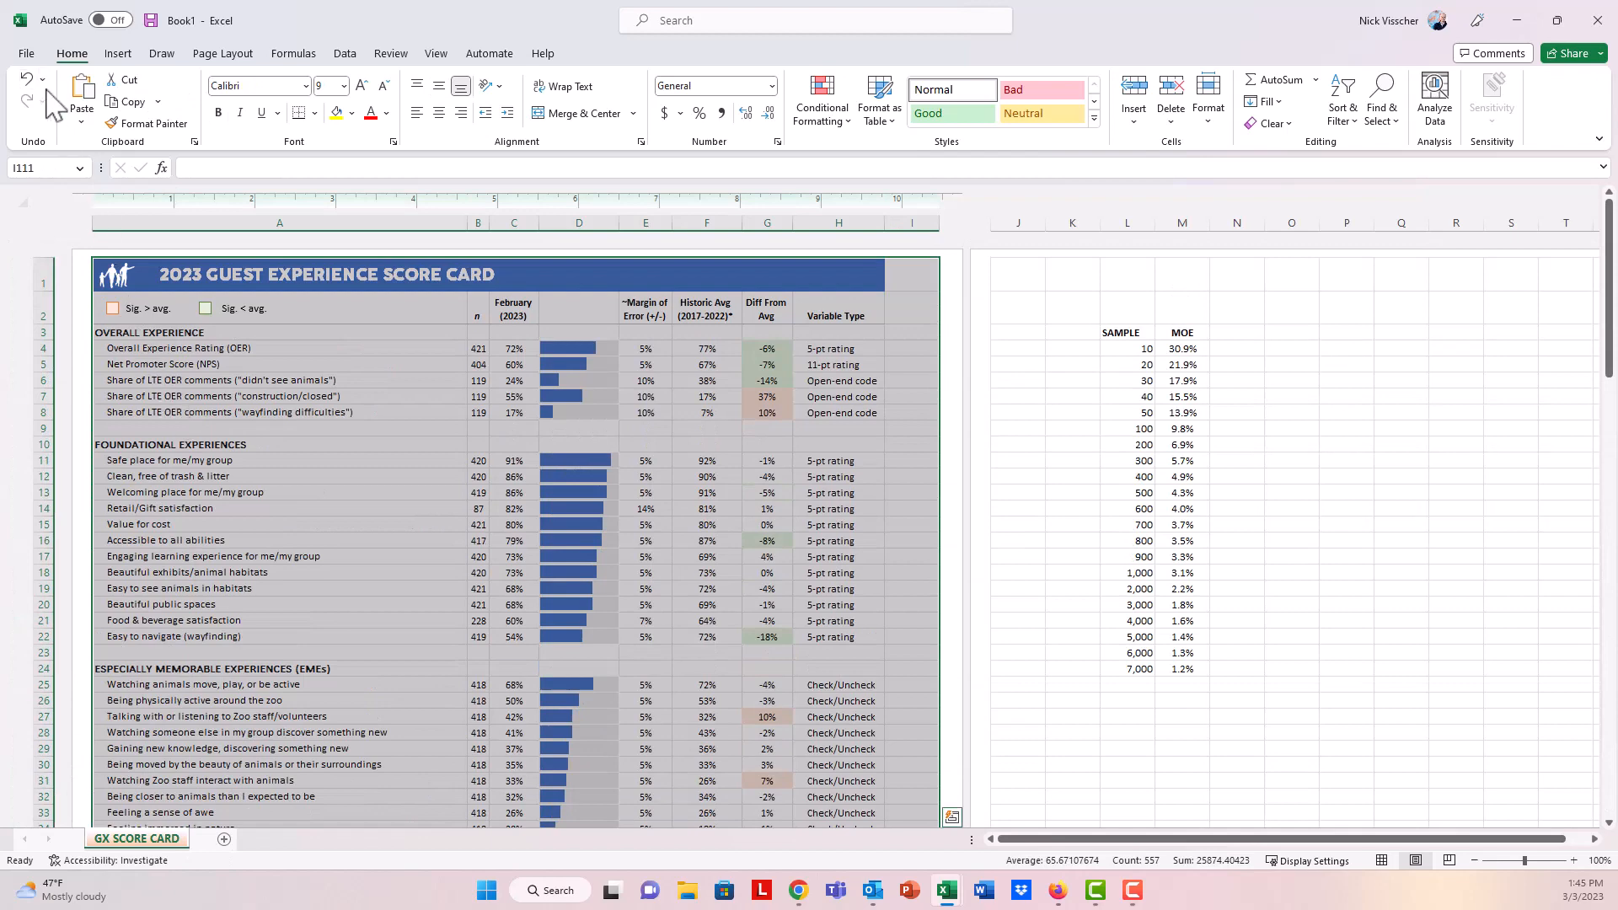
- Start Save As and set the file type to PDF
click(25, 52)
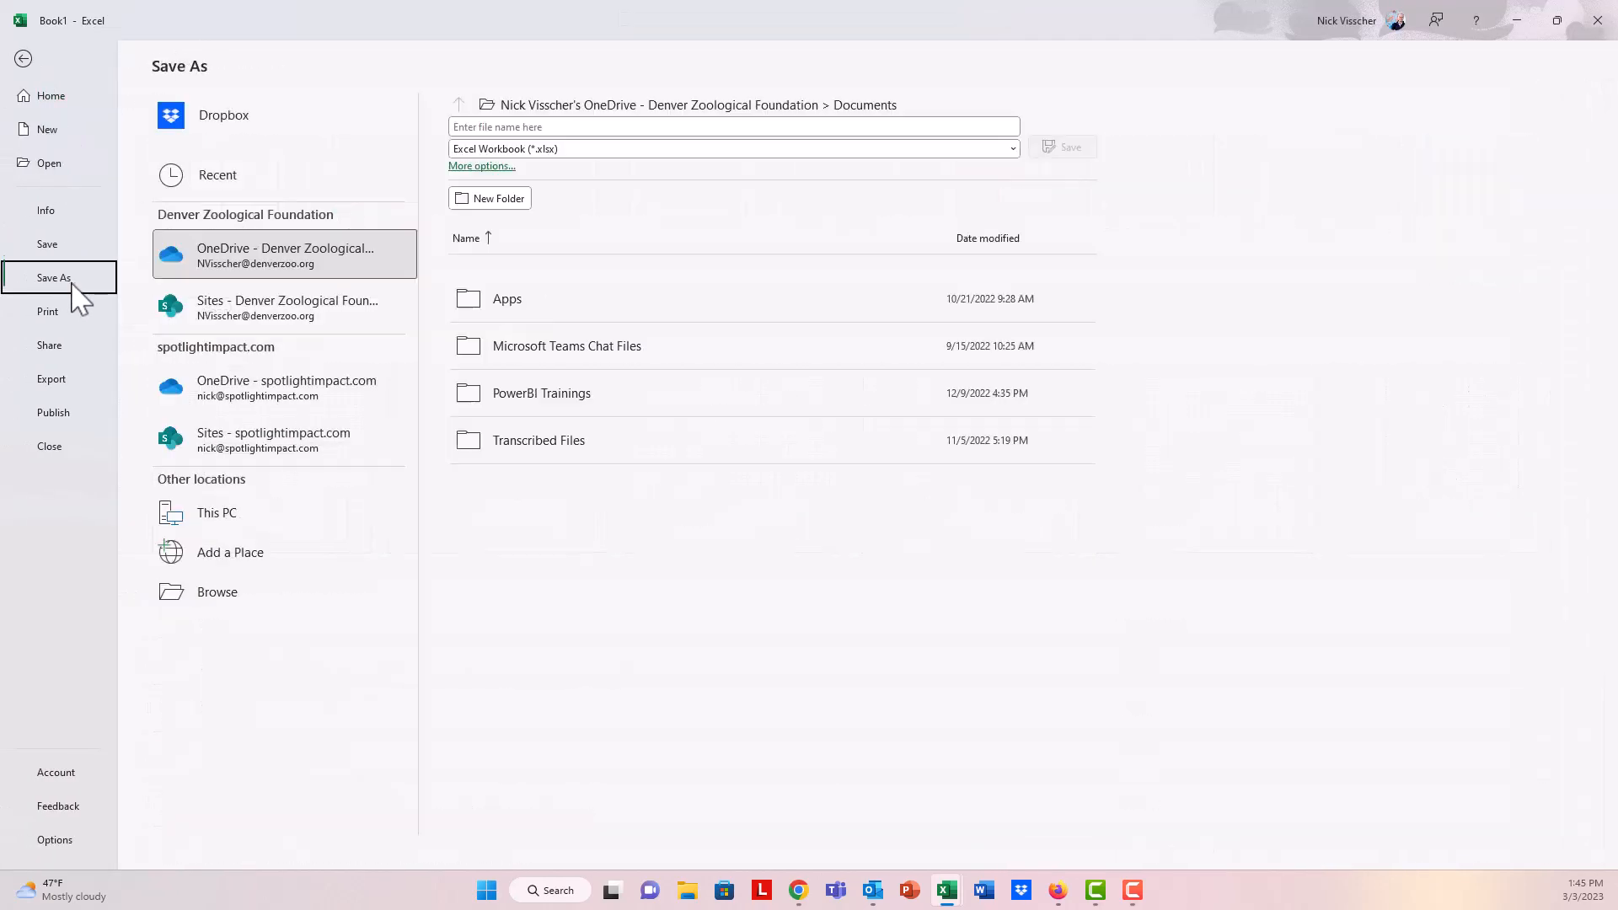
click(216, 592)
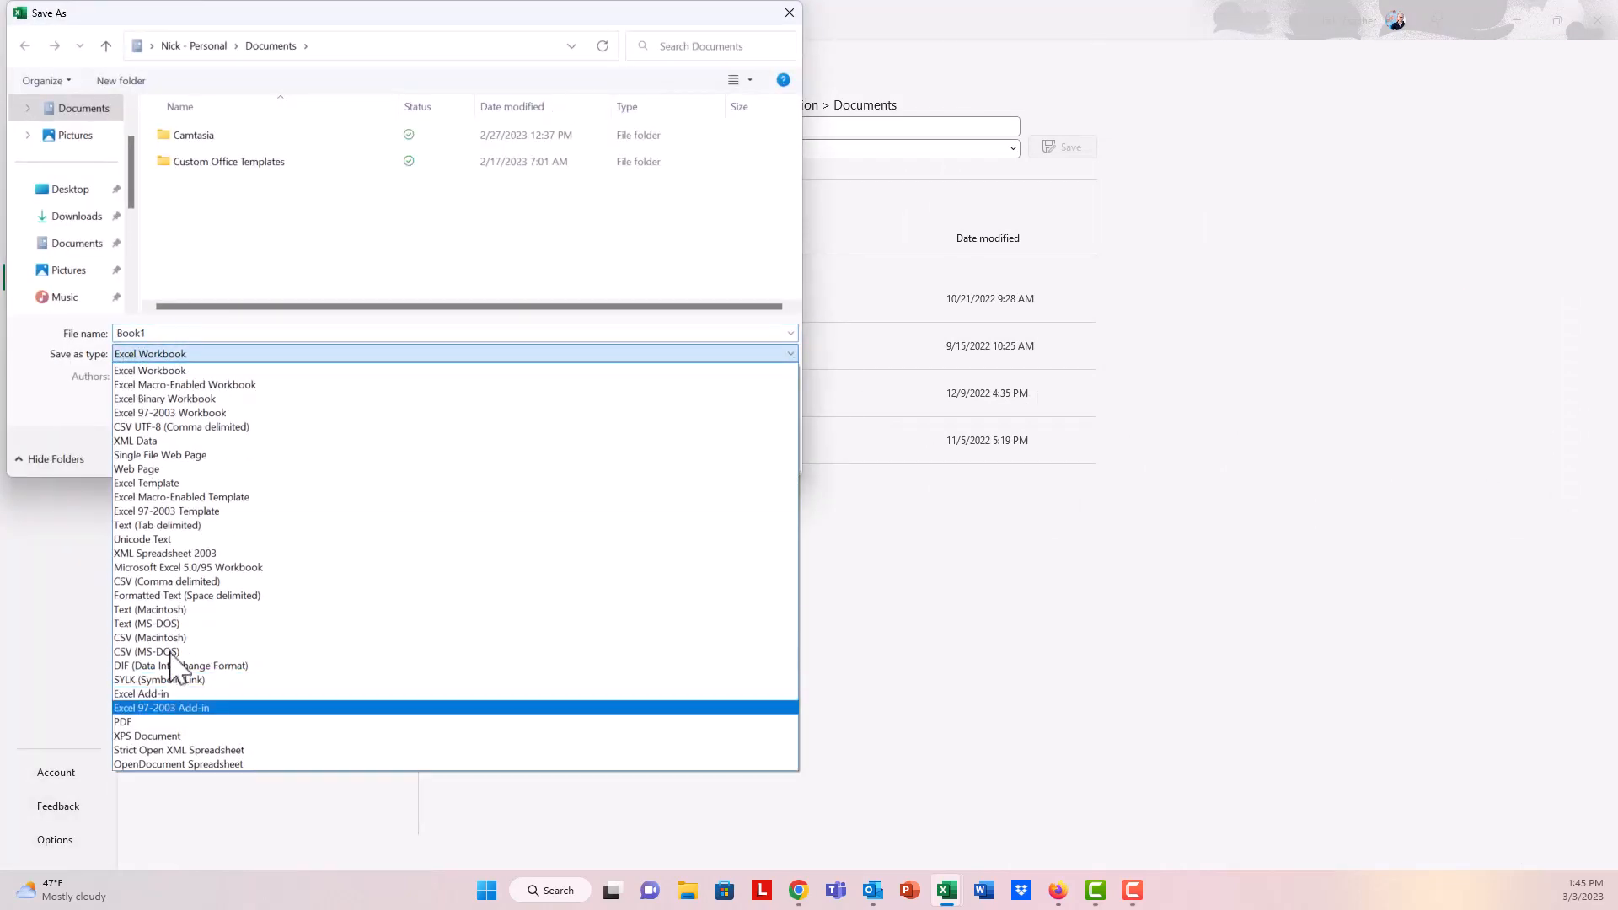
click(123, 722)
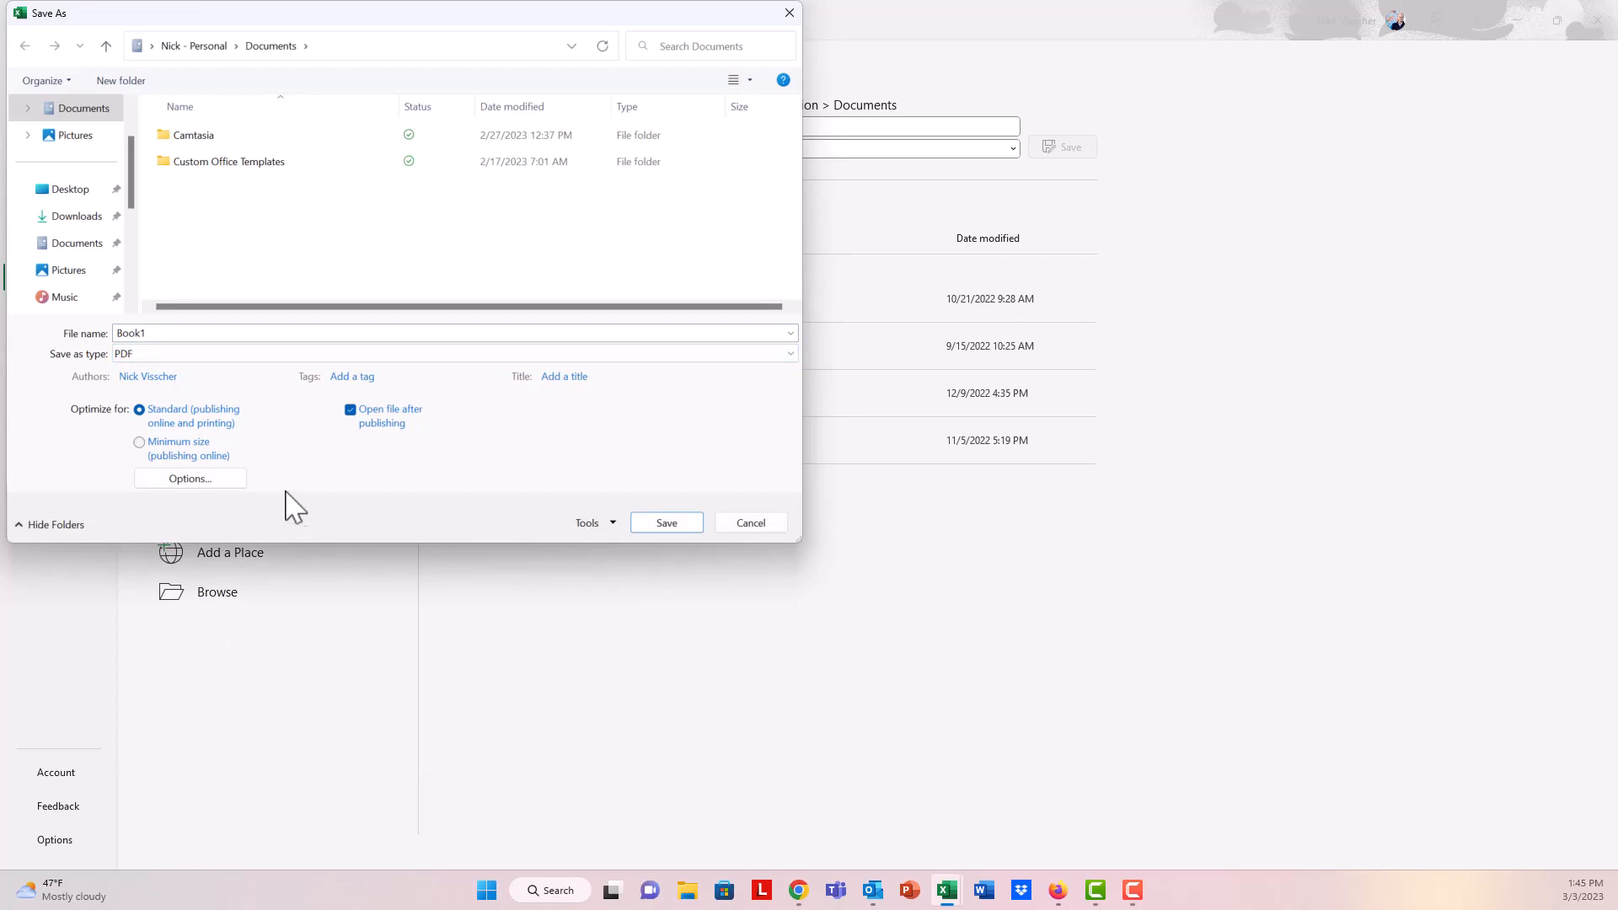
mouse_move(190, 478)
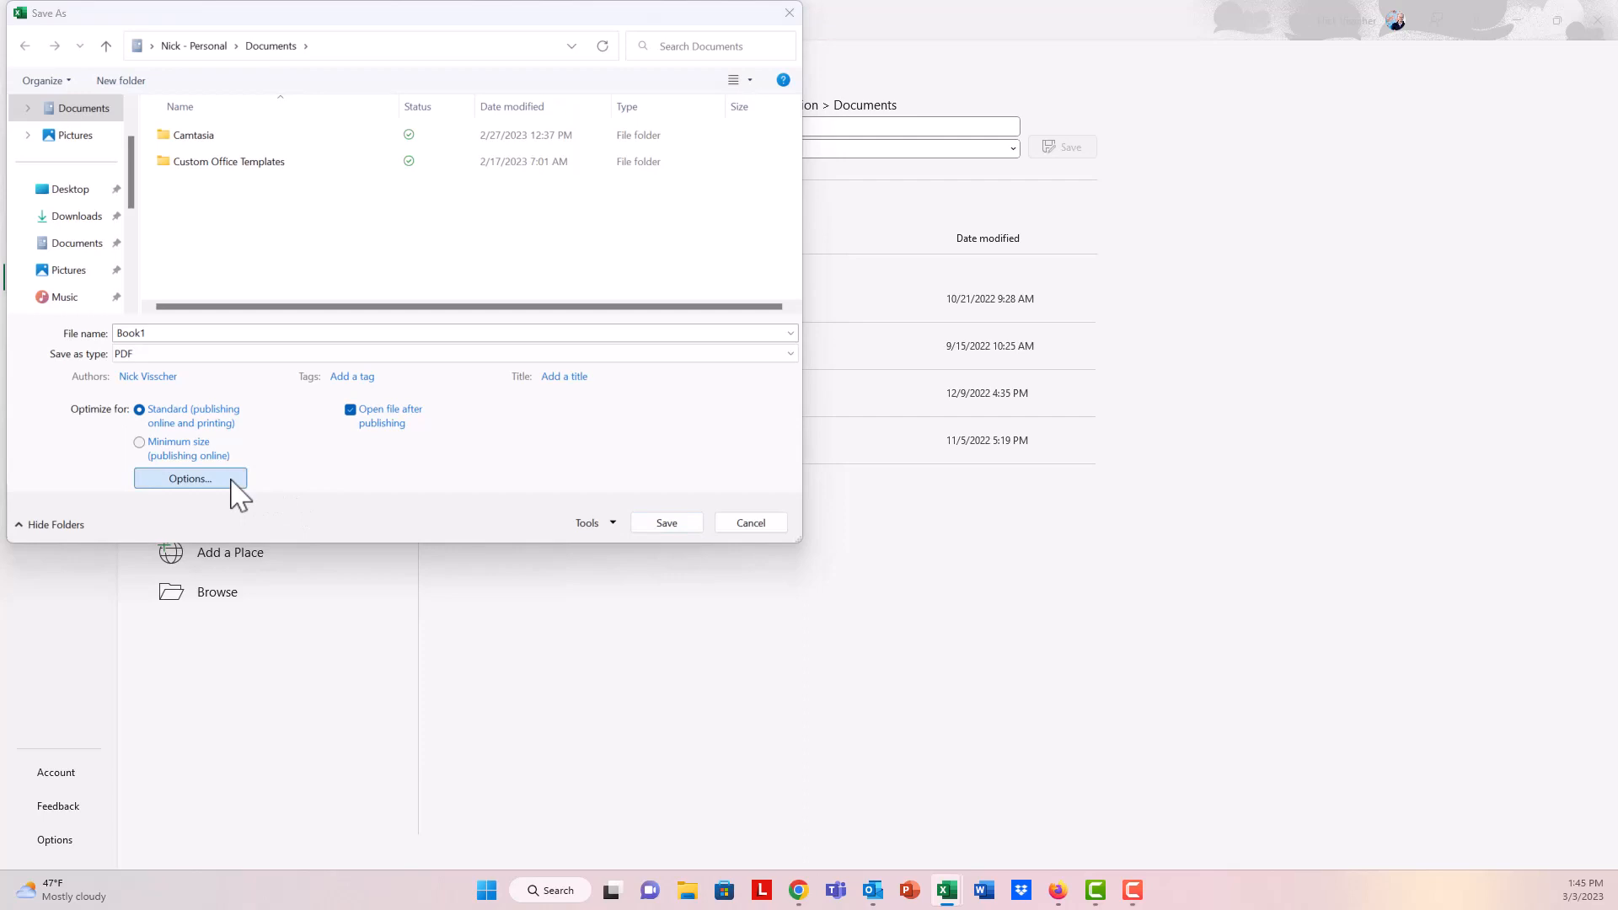
- Set the PDF options to publish only the selected cells
click(190, 478)
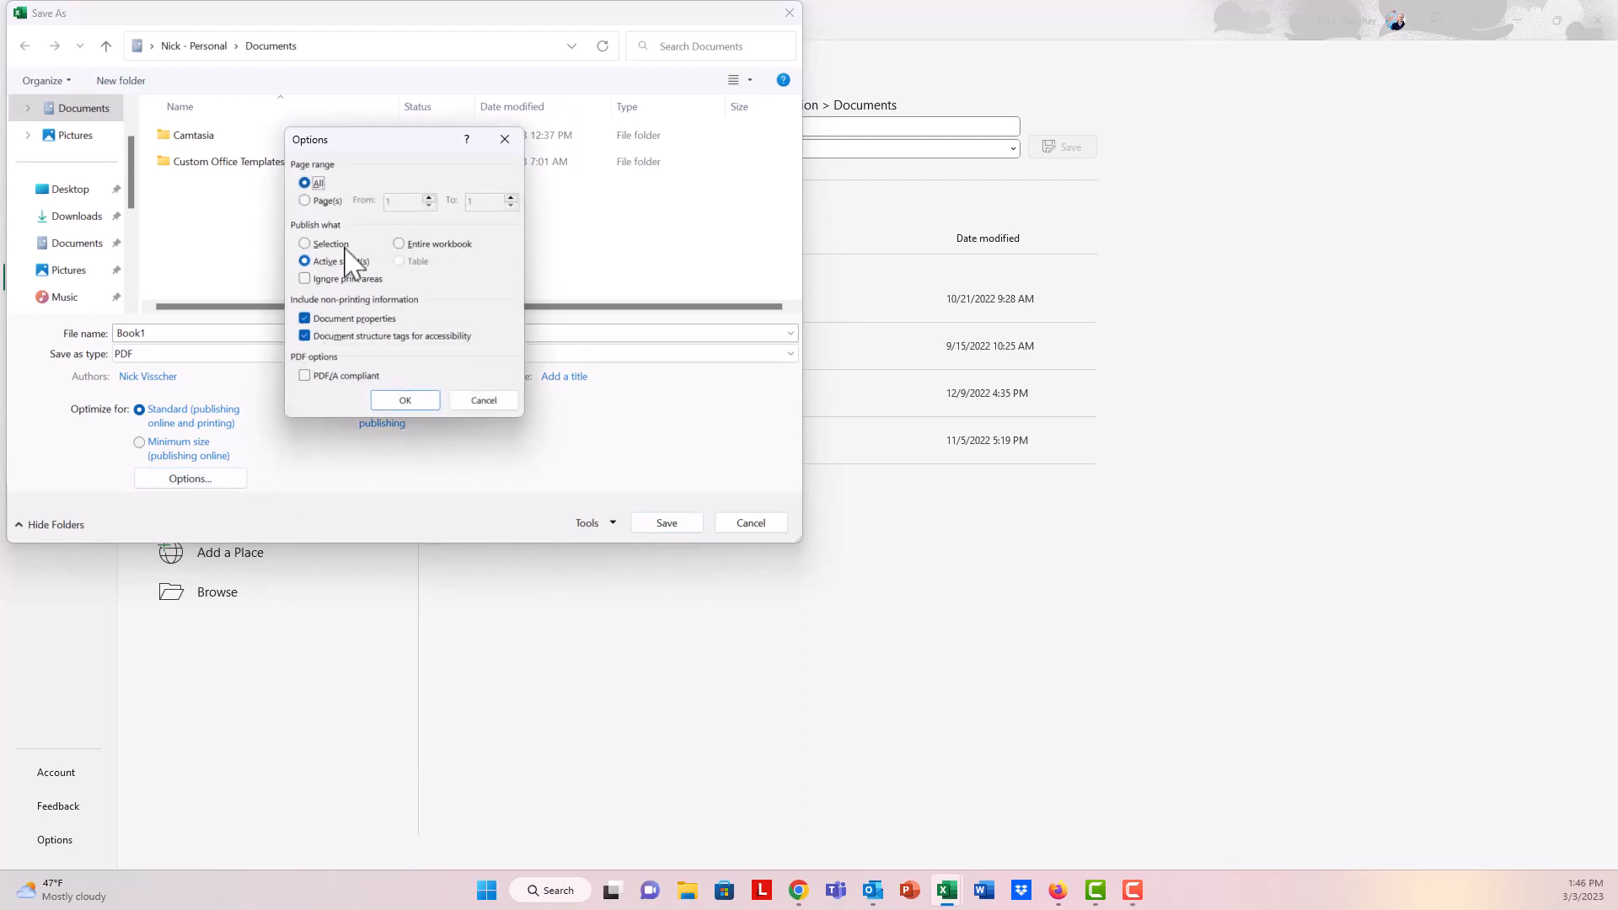
click(305, 243)
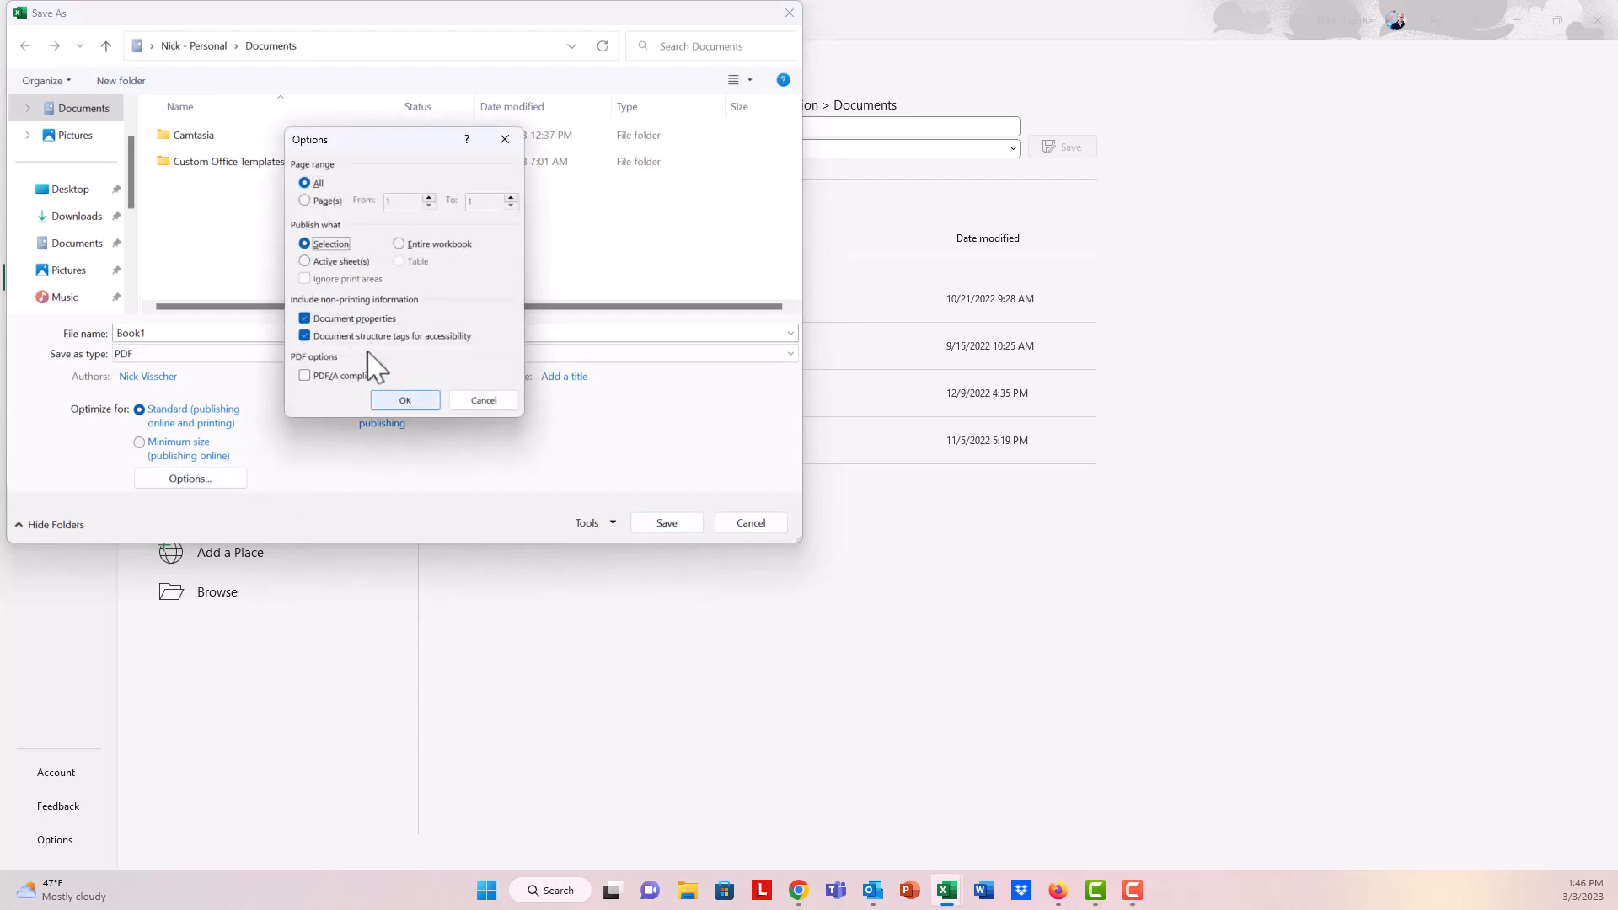
click(404, 401)
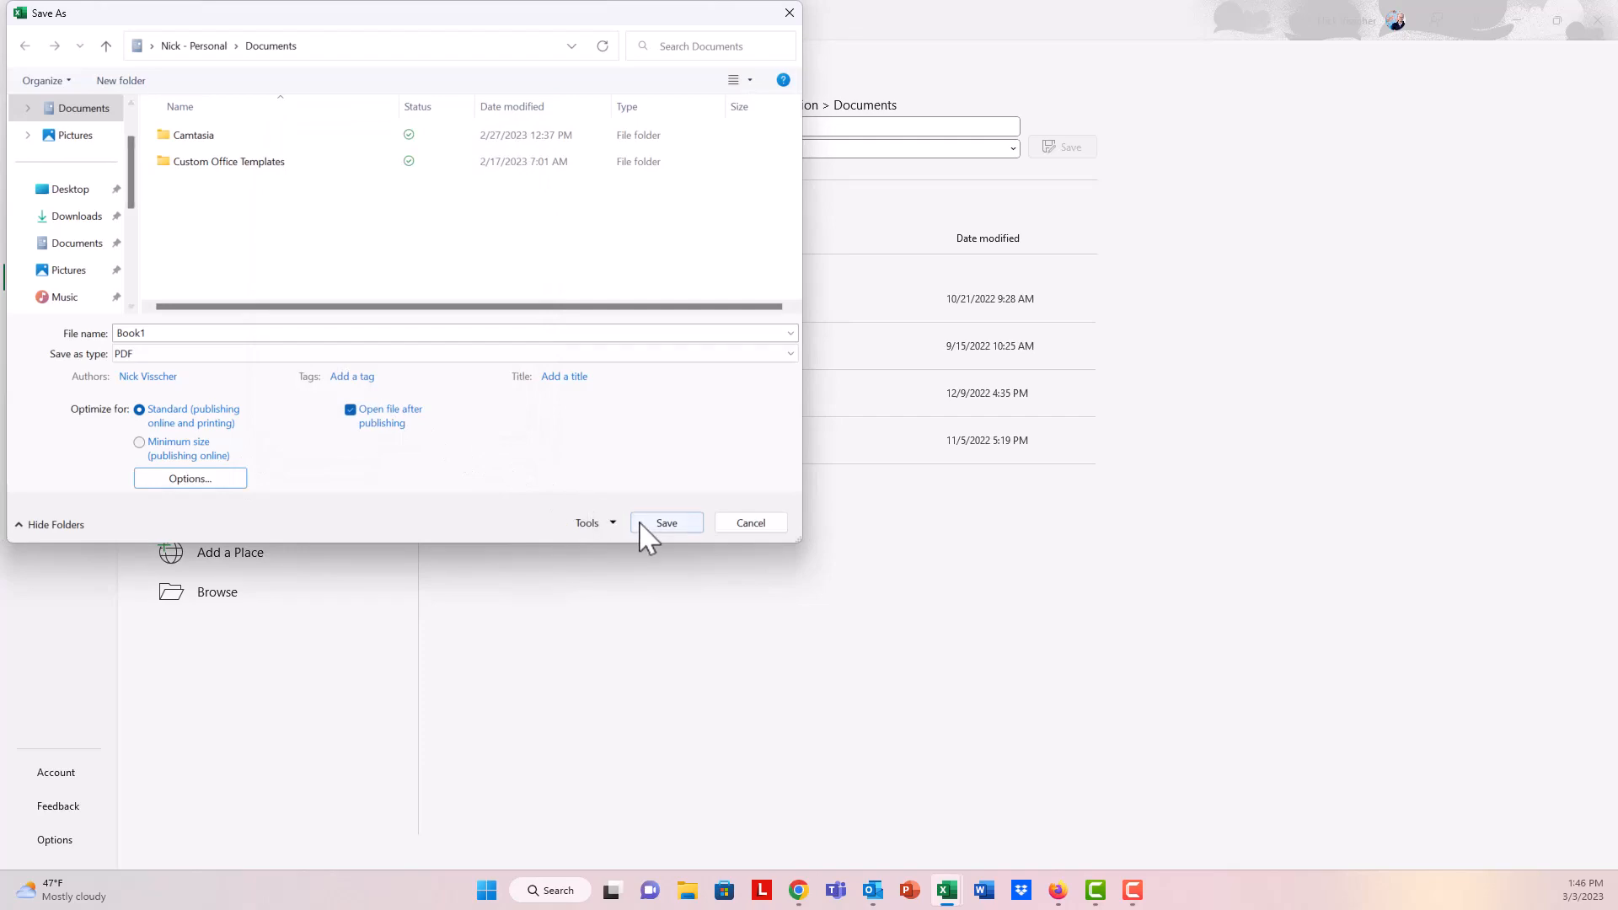
- Save the selection as PDF Book1, which opens as the three-page 2023 guest experience scorecard
click(666, 522)
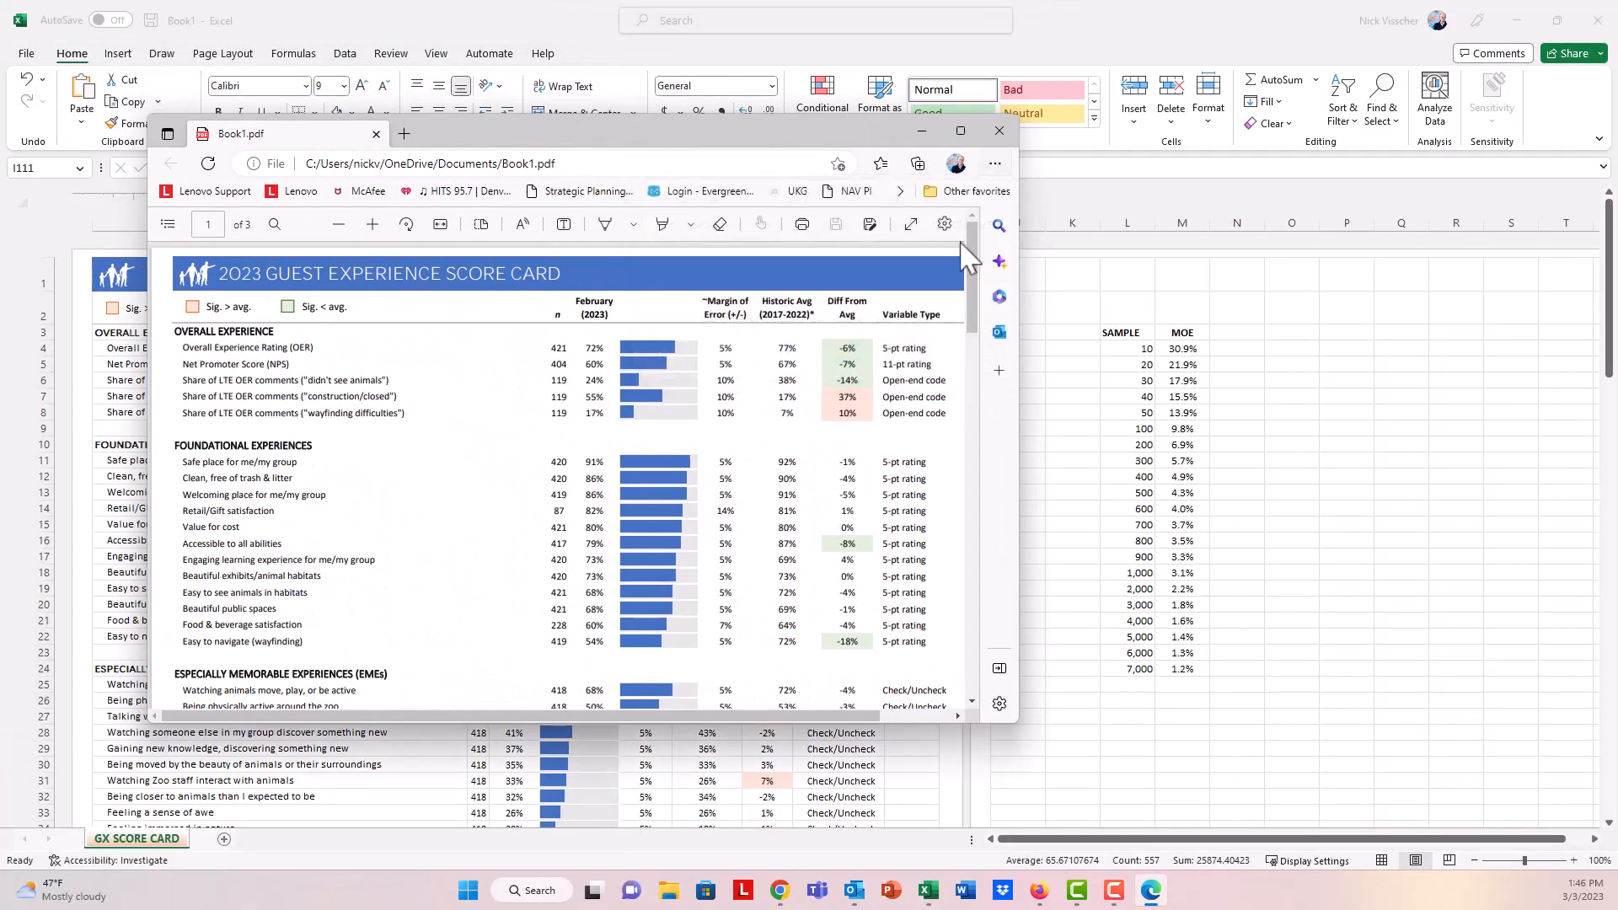
click(959, 132)
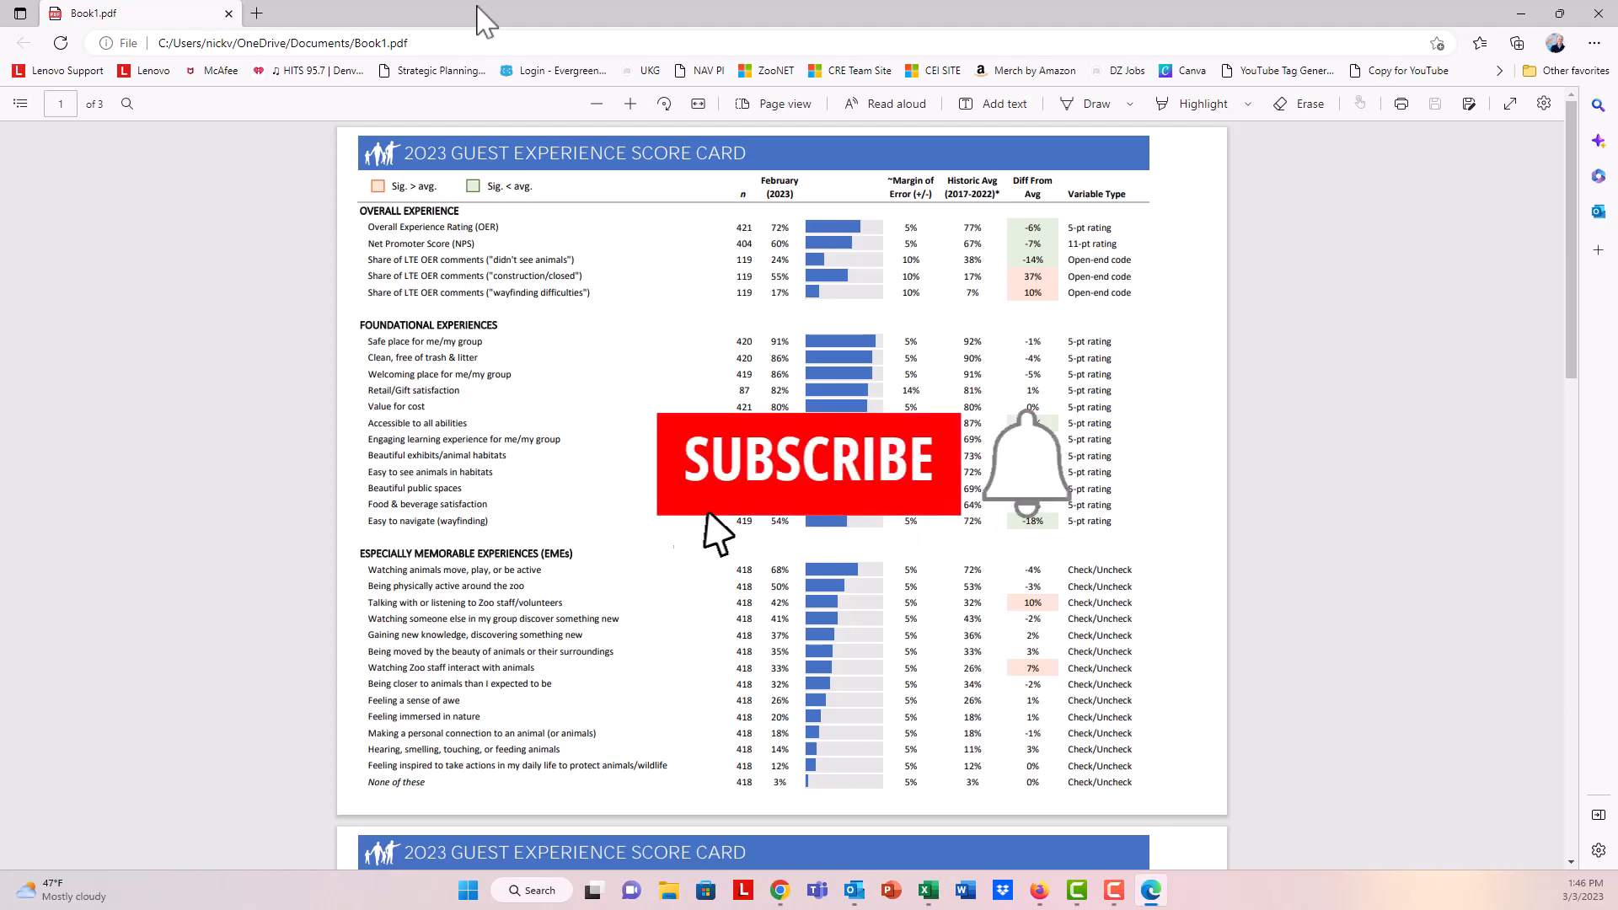
click(809, 461)
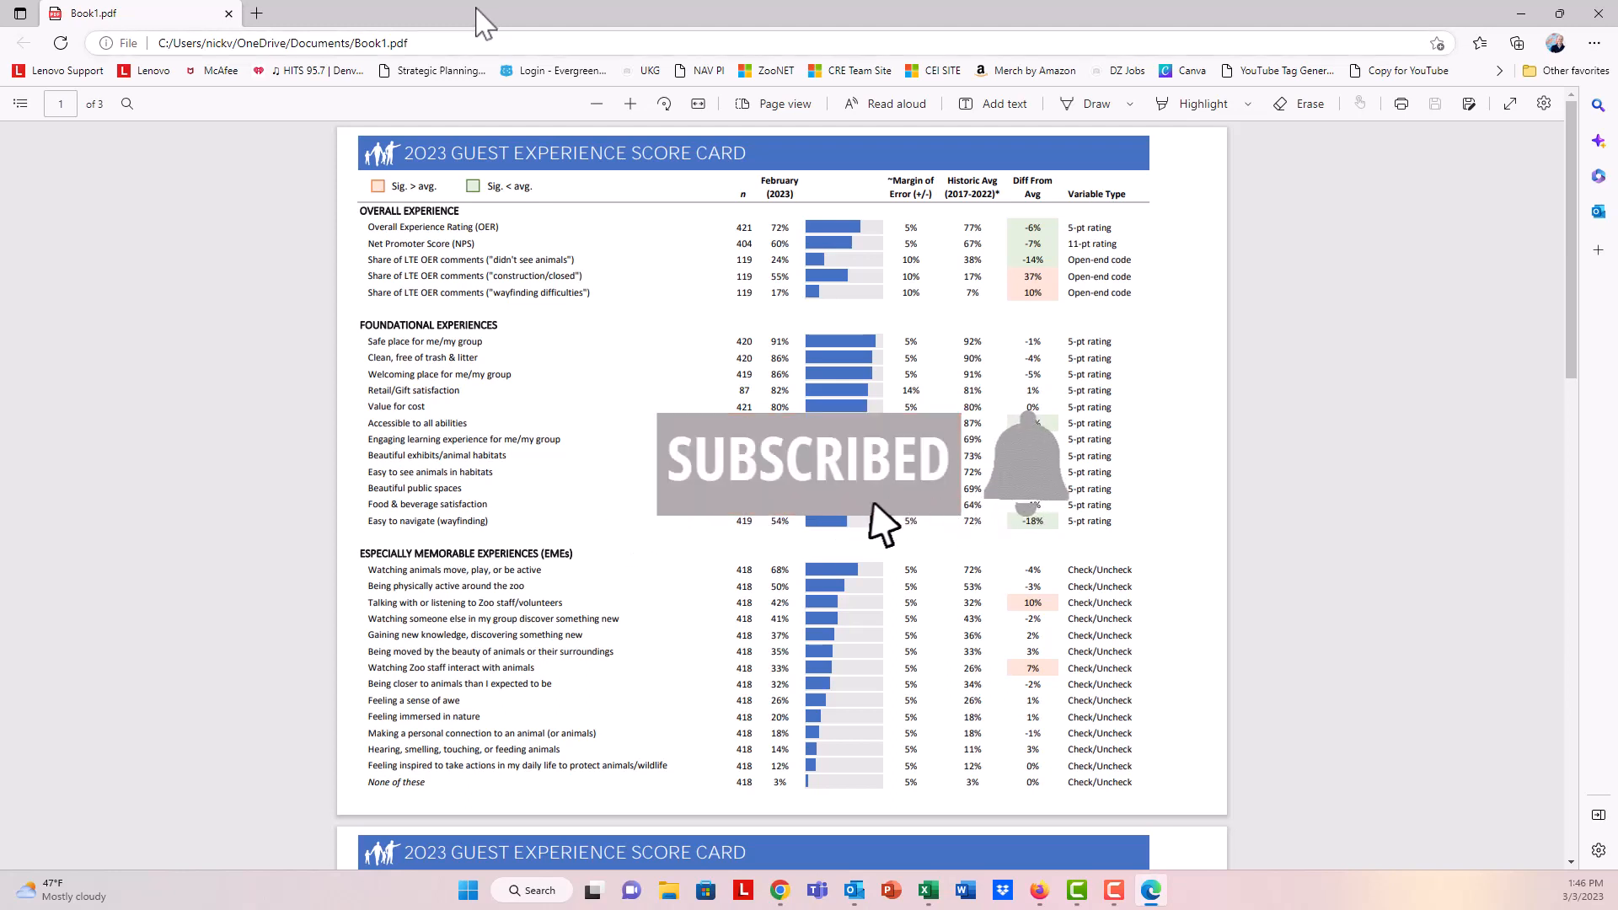